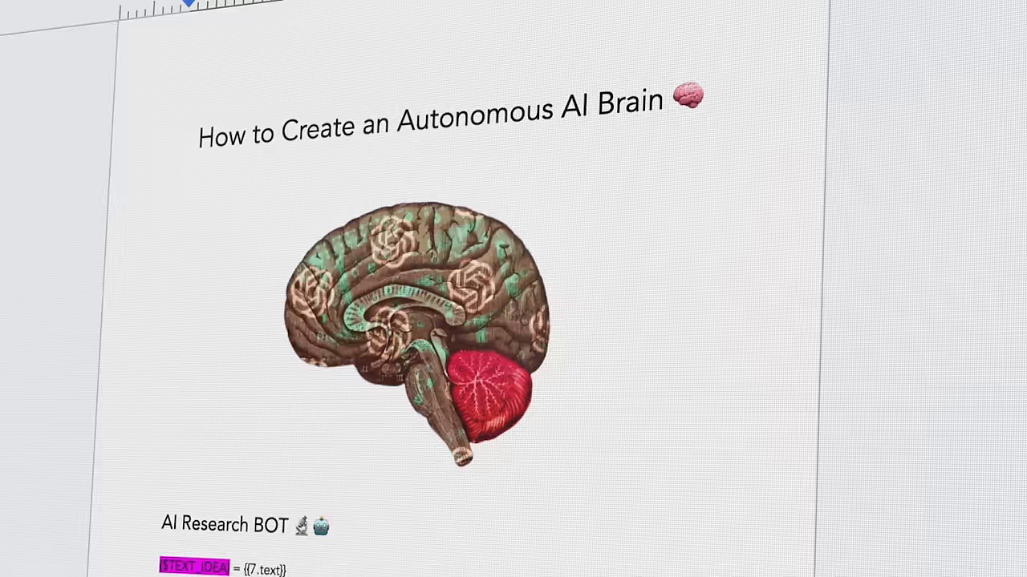
- Pick Slack as the trigger app with Watch Private Channel Messages
{"action": "scroll", "scroll_direction": "down", "scroll_amount": 3}
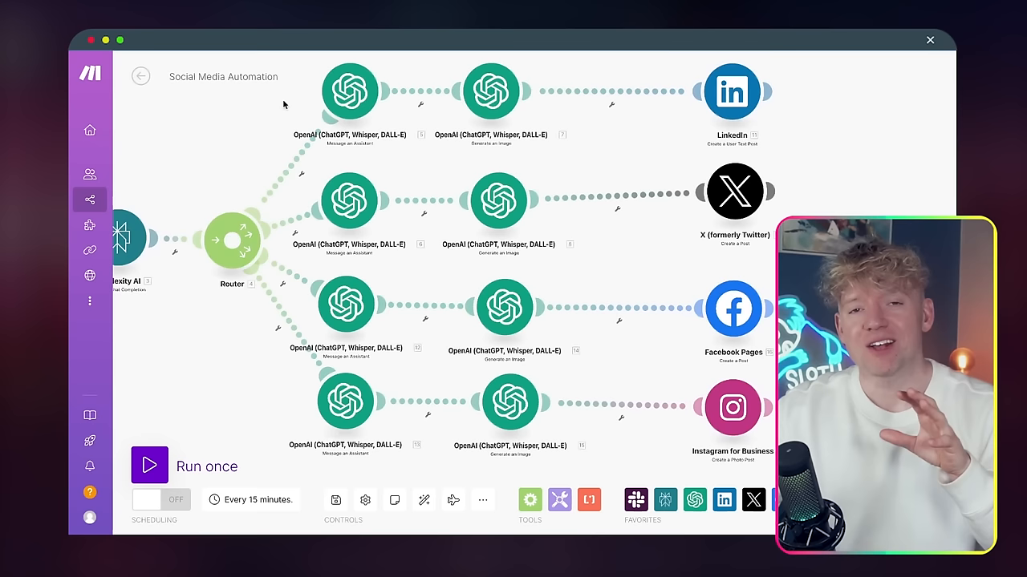
{"action": "mouse_move", "coordinate": [537, 118]}
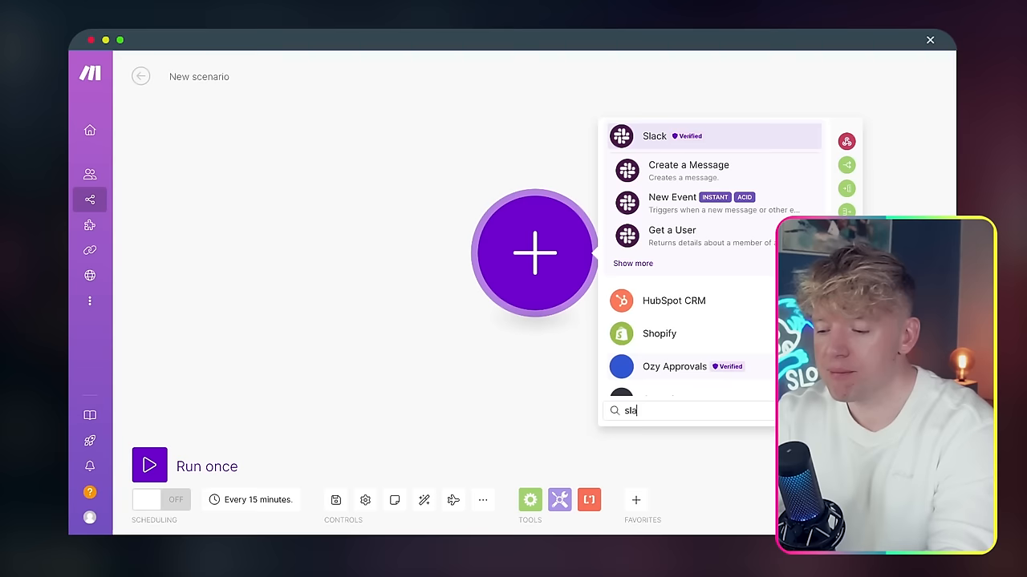
{"action": "left_click", "coordinate": [653, 135]}
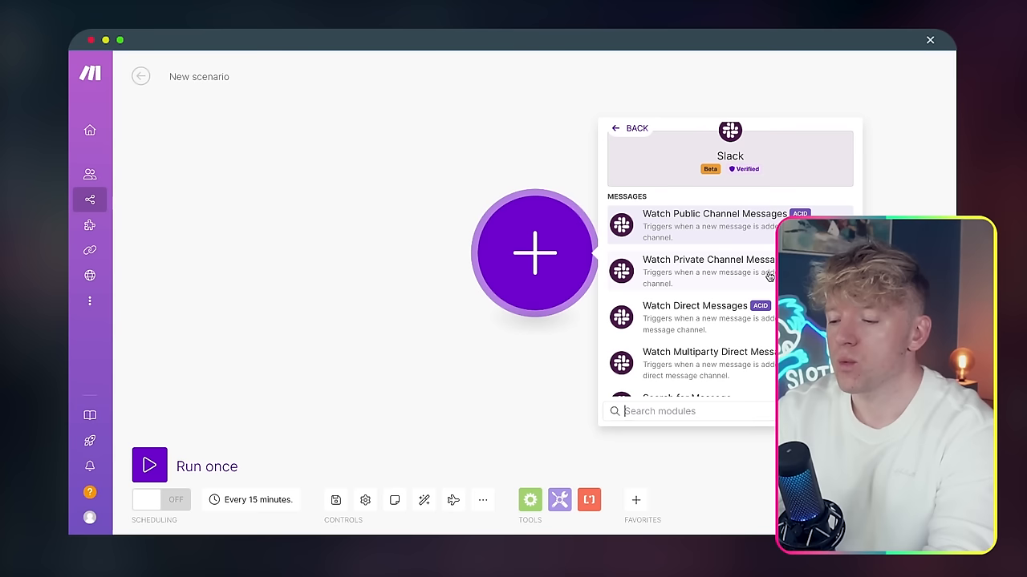
{"action": "left_click", "coordinate": [708, 271]}
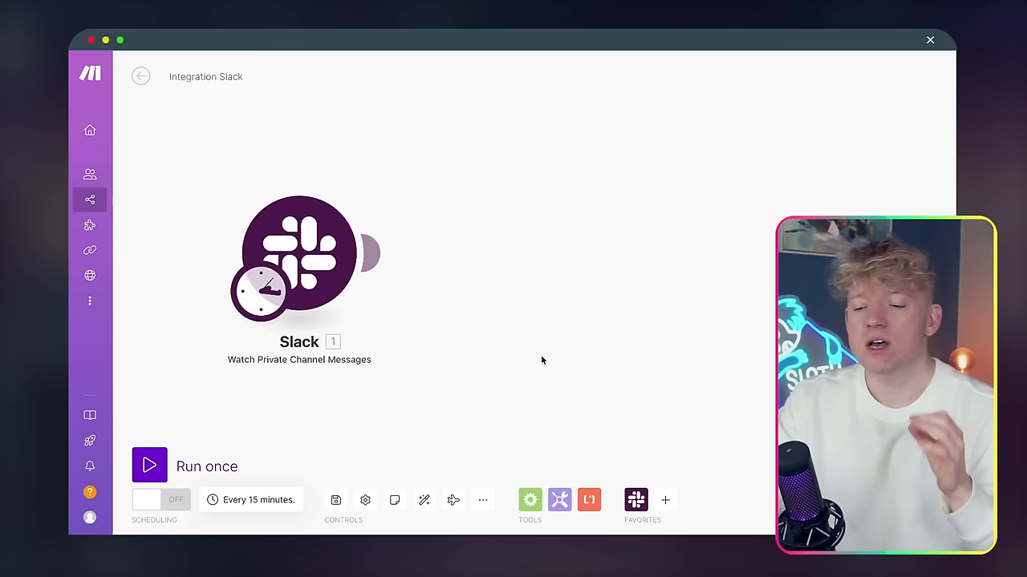
- Switch to the Google News results for 'finance news'
{"action": "left_click", "coordinate": [250, 500]}
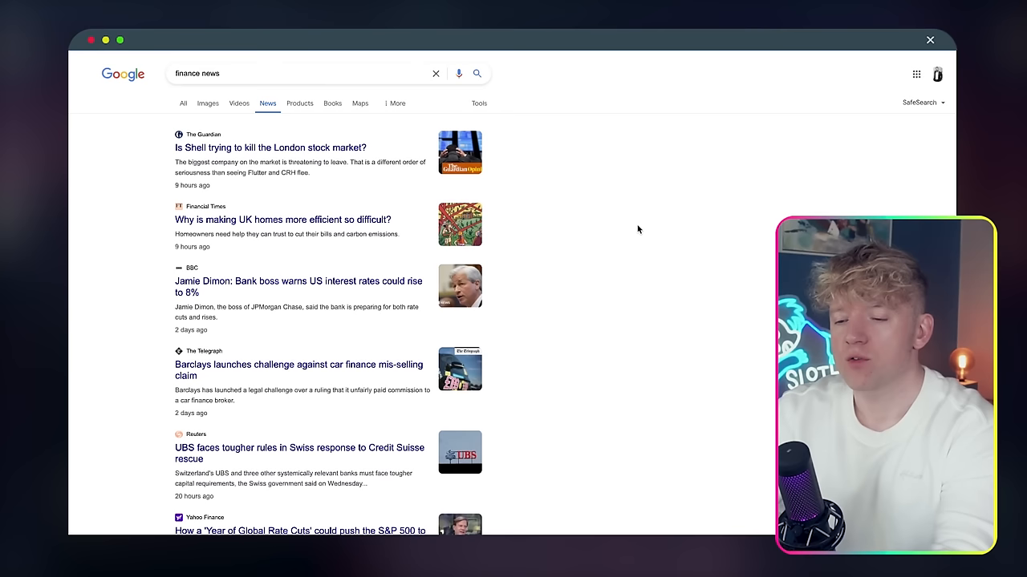
- Return to the Integration Slack scenario, now scheduled every 1 hour
{"action": "left_click", "coordinate": [269, 148]}
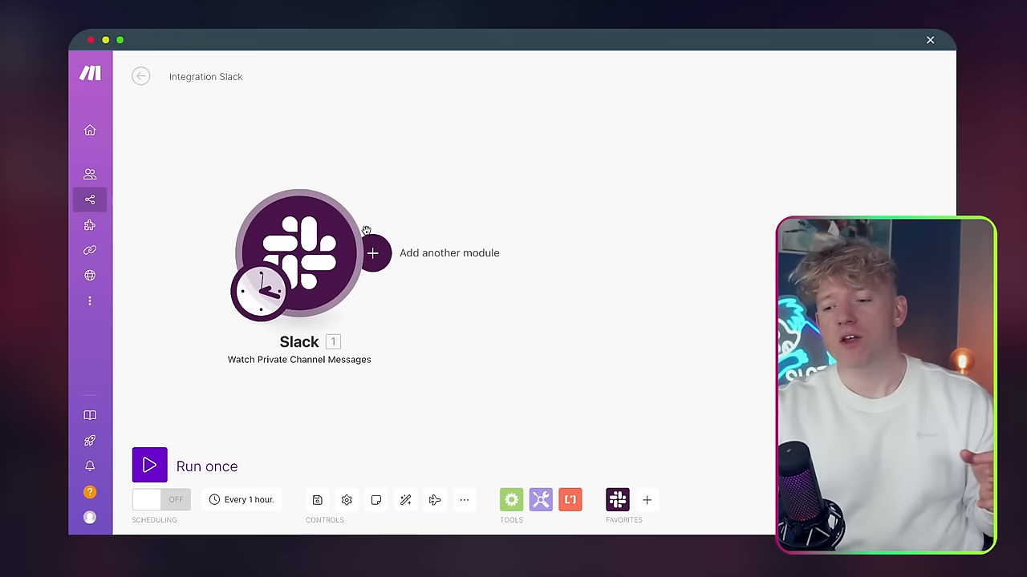
- Add another module after the Slack trigger to search for Perplexity AI
{"action": "left_click", "coordinate": [149, 466]}
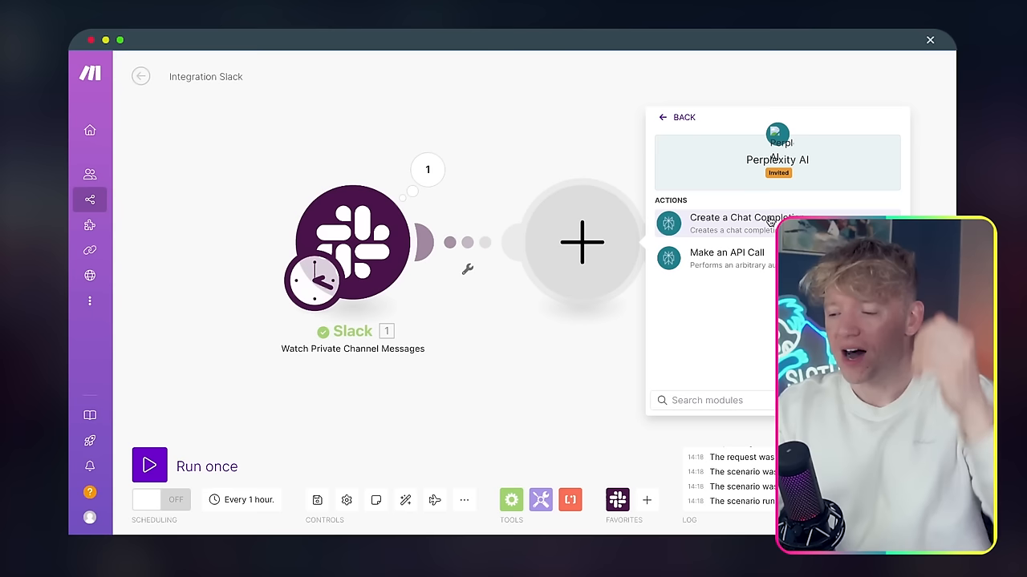
- Create a Perplexity chat completion summarising the Slack text, with Role set to User
{"action": "left_click", "coordinate": [738, 217]}
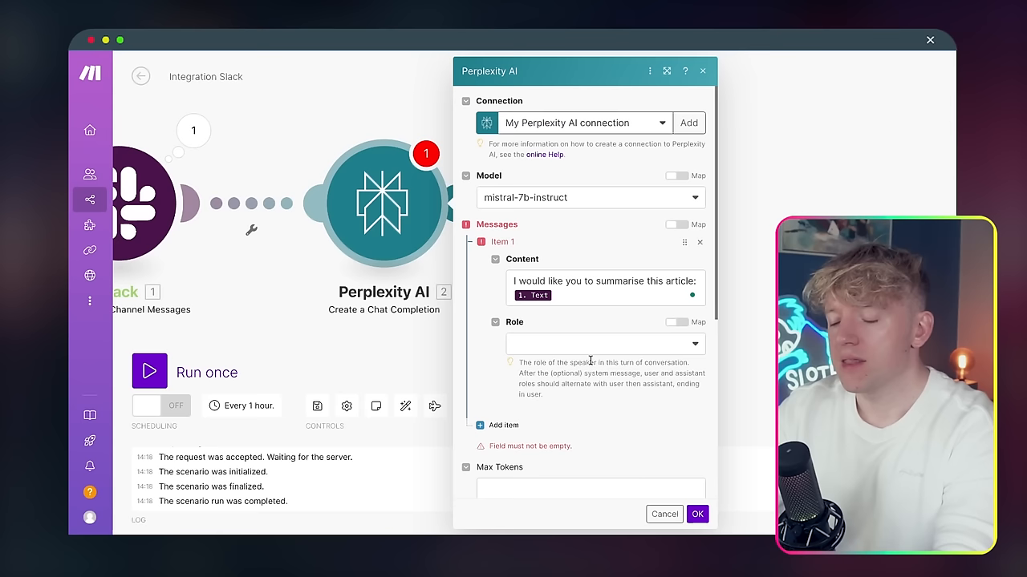
{"action": "left_click", "coordinate": [605, 344]}
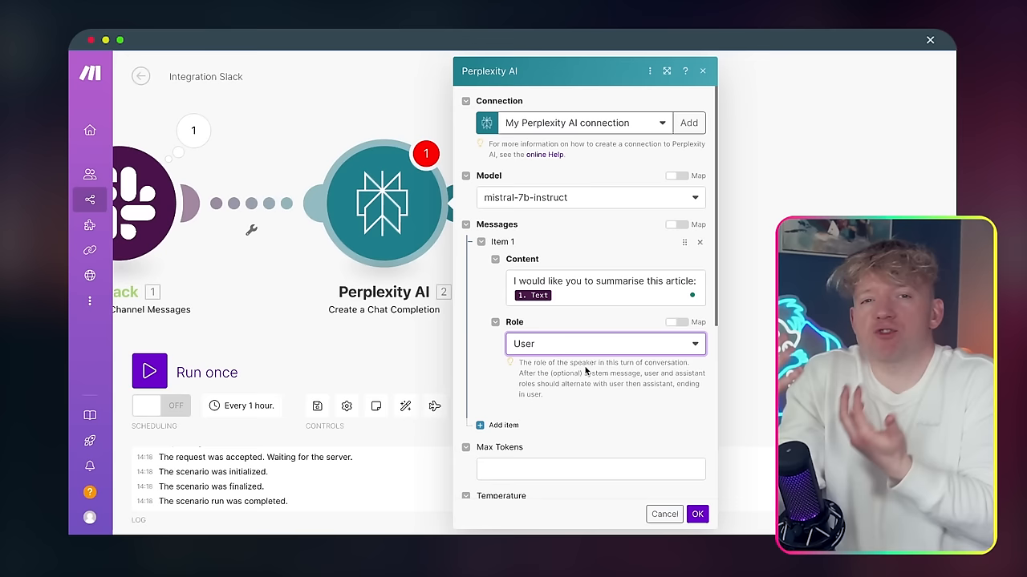
{"action": "scroll", "scroll_direction": "down", "scroll_amount": 3}
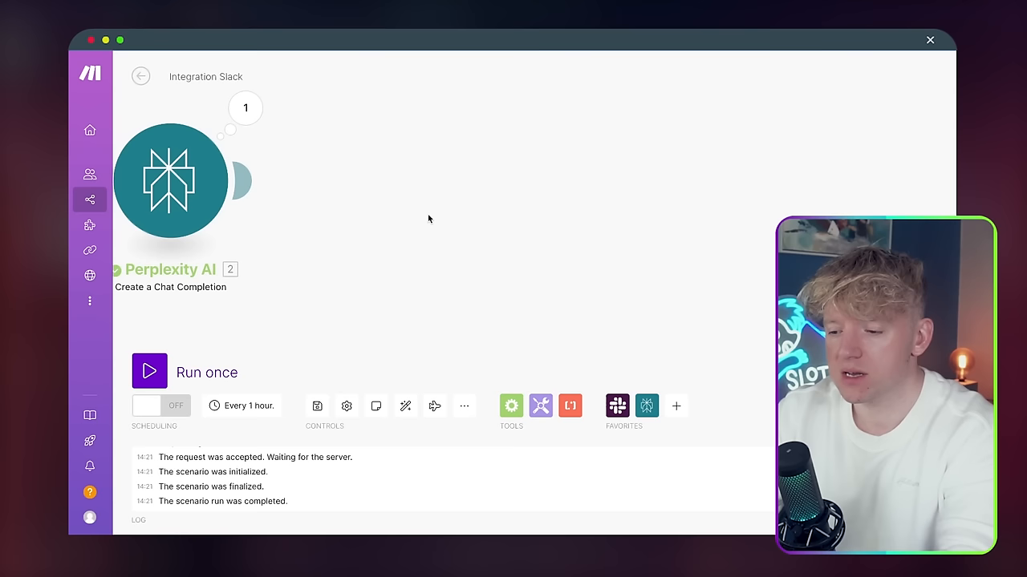
- Run the Slack-to-Perplexity scenario once until the log shows completion
{"action": "left_click", "coordinate": [245, 108]}
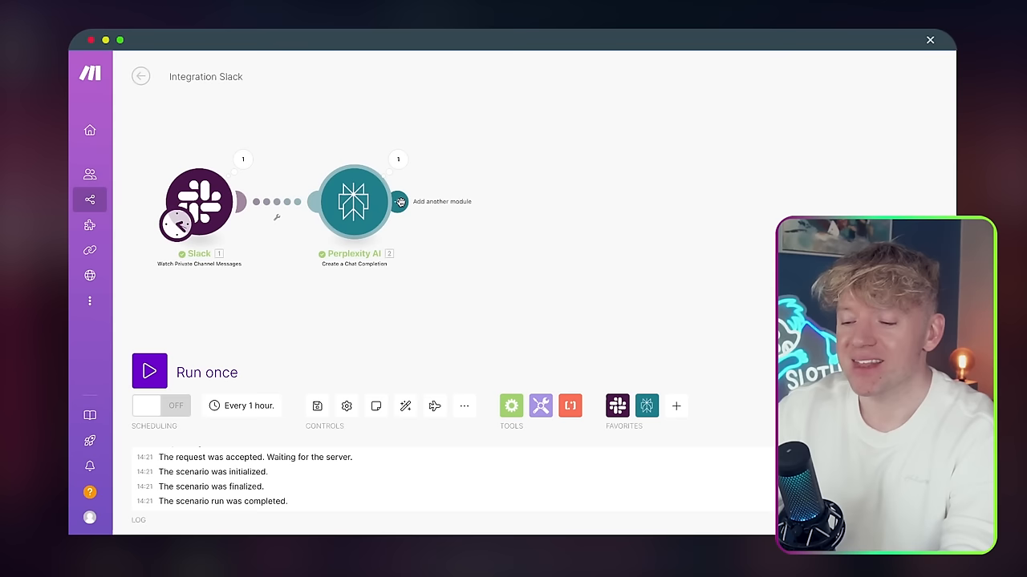
- Add a Router after Perplexity AI and a module on its first branch
{"action": "left_click", "coordinate": [397, 201]}
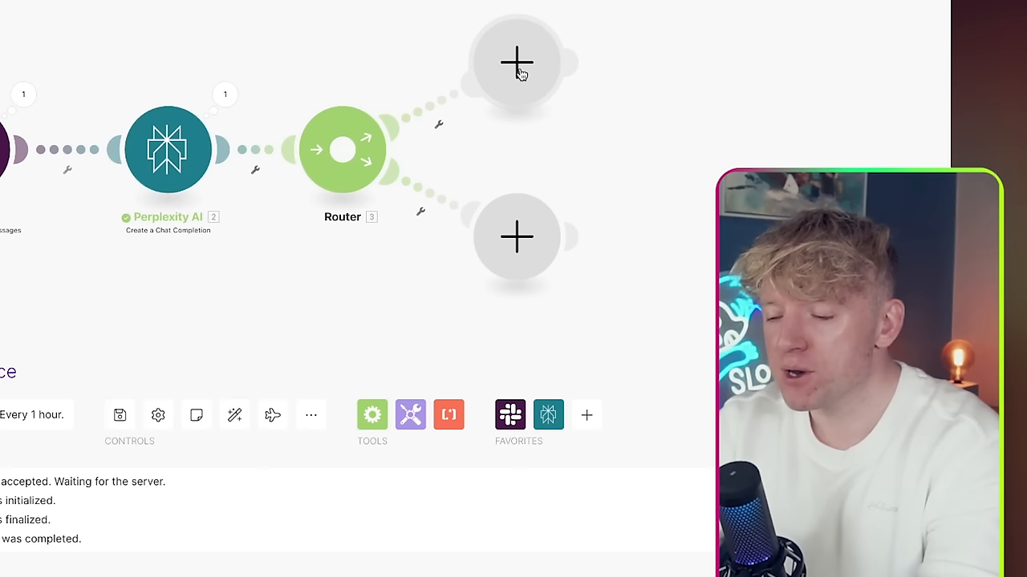
{"action": "left_click", "coordinate": [516, 62]}
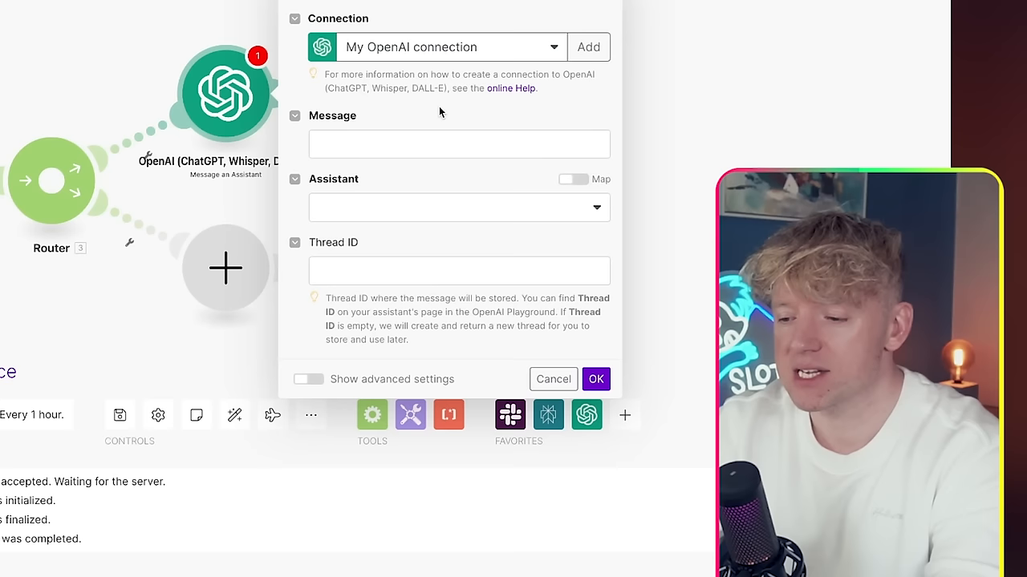
- Attach a second OpenAI Message an Assistant module to the router's other branch
{"action": "left_click", "coordinate": [458, 144]}
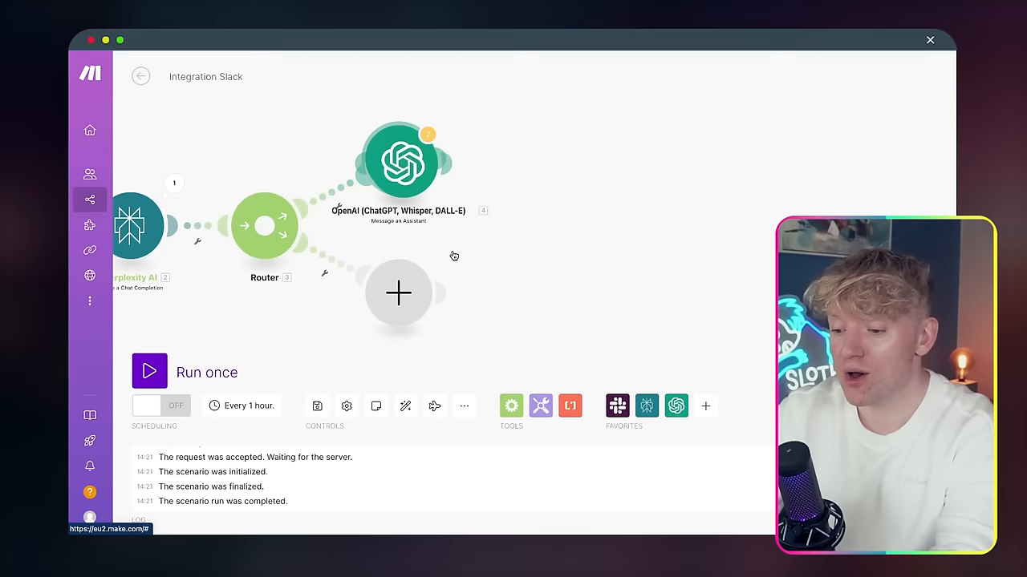
{"action": "left_click", "coordinate": [399, 295]}
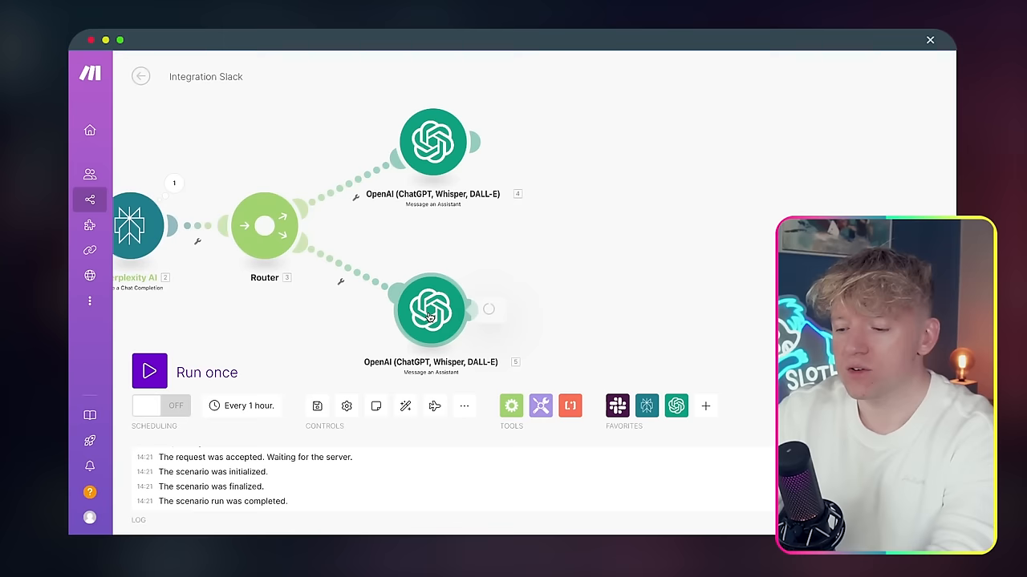
{"action": "left_click", "coordinate": [431, 309]}
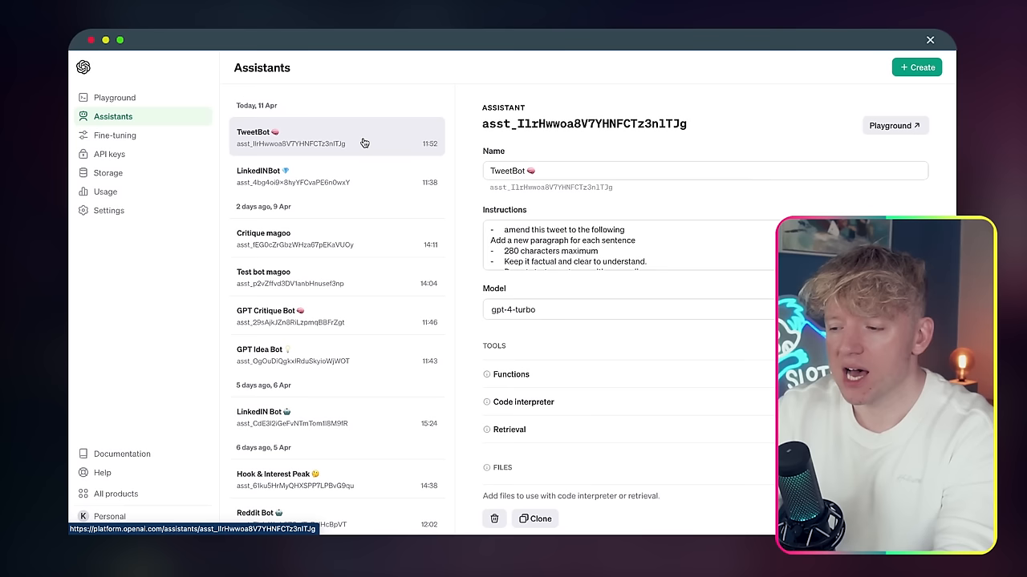
- Review TweetBot's setup, then start a new untitled assistant
{"action": "left_click", "coordinate": [917, 67]}
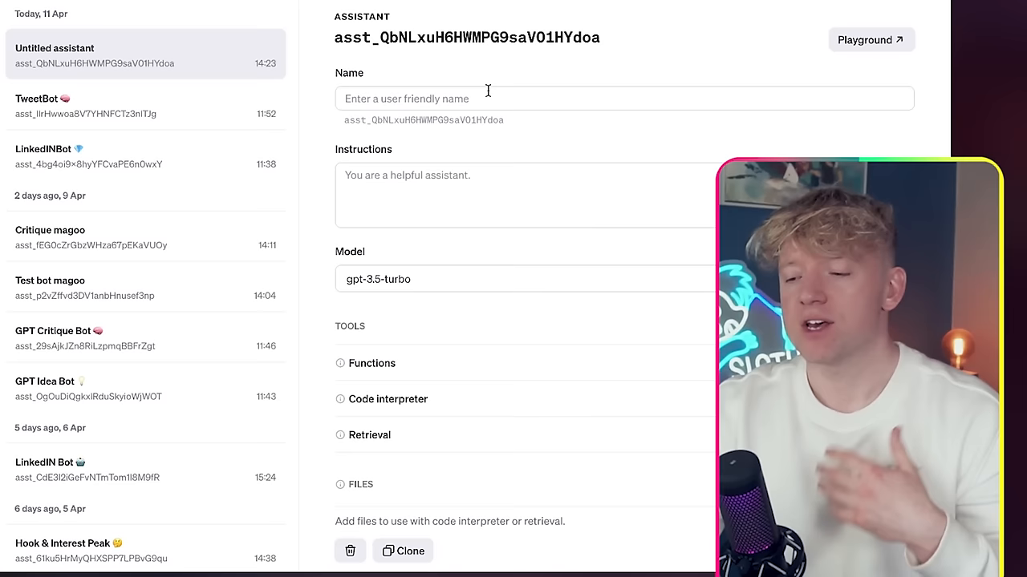
{"action": "left_click", "coordinate": [521, 279]}
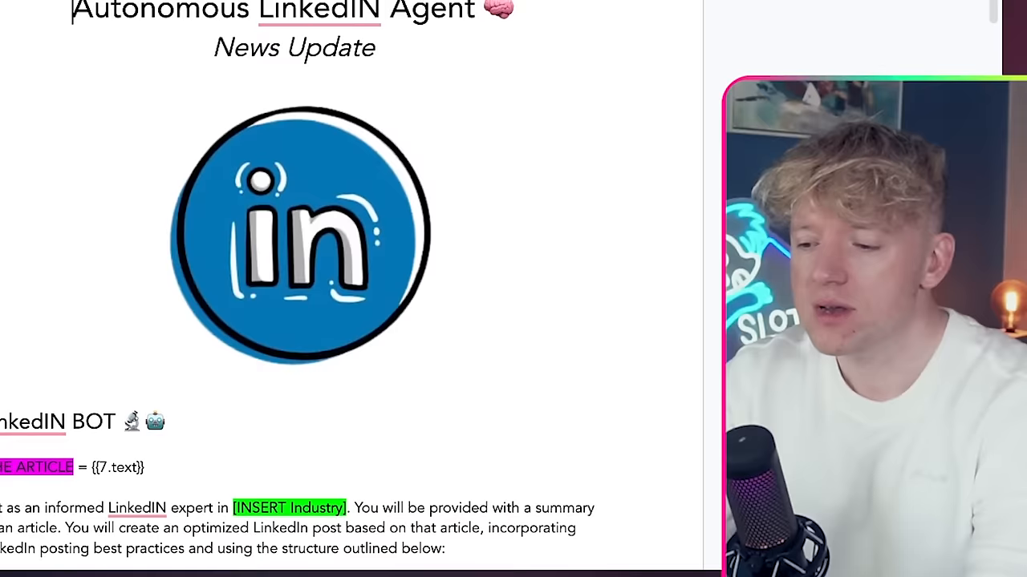
- Scroll through the LinkedIn Agent prompt steps and examples, selecting the prompt text
{"action": "scroll", "scroll_direction": "down", "scroll_amount": 3}
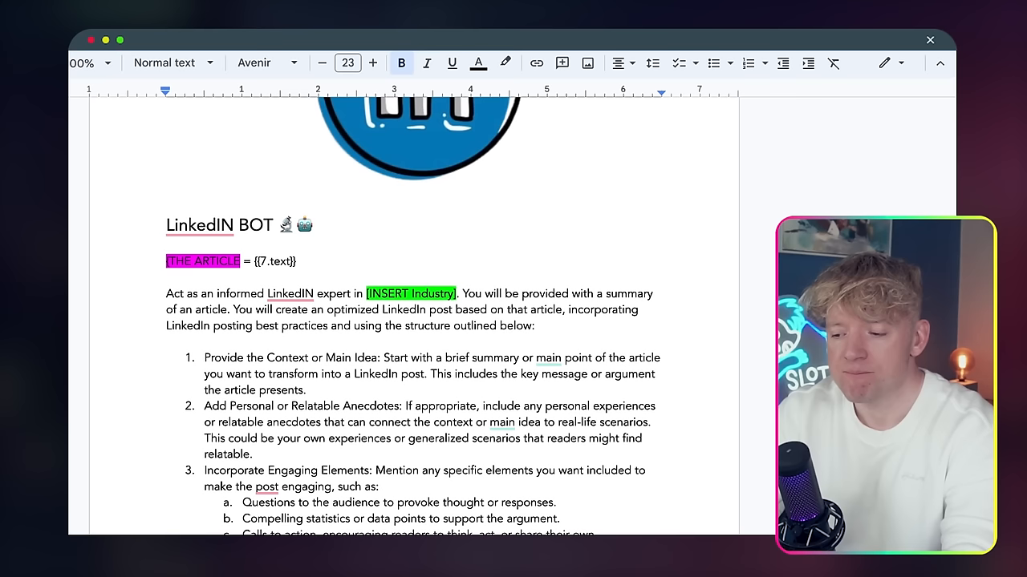
{"action": "scroll", "scroll_direction": "down", "scroll_amount": 3}
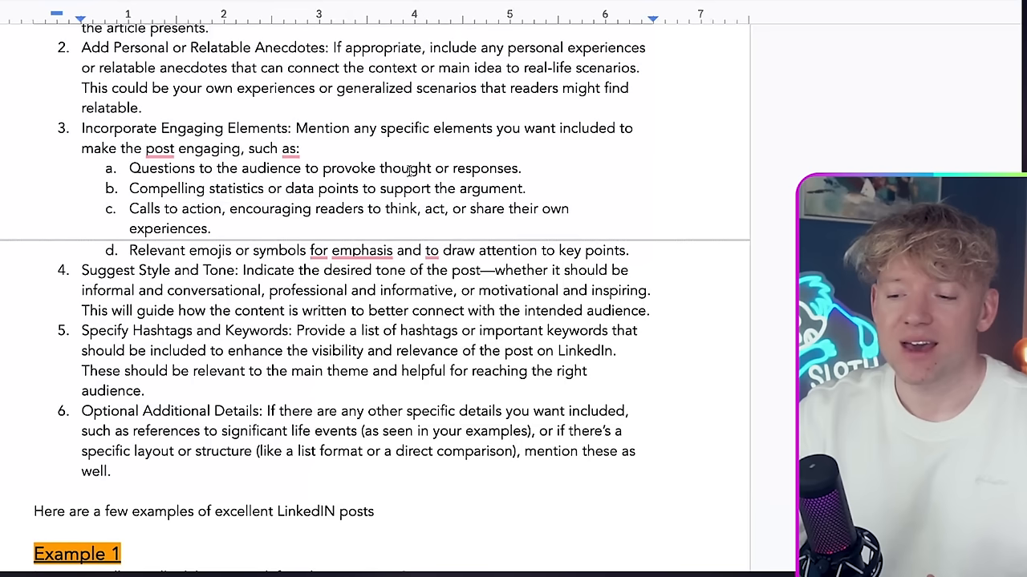
{"action": "left_click_drag", "start_coordinate": [213, 188], "coordinate": [412, 189]}
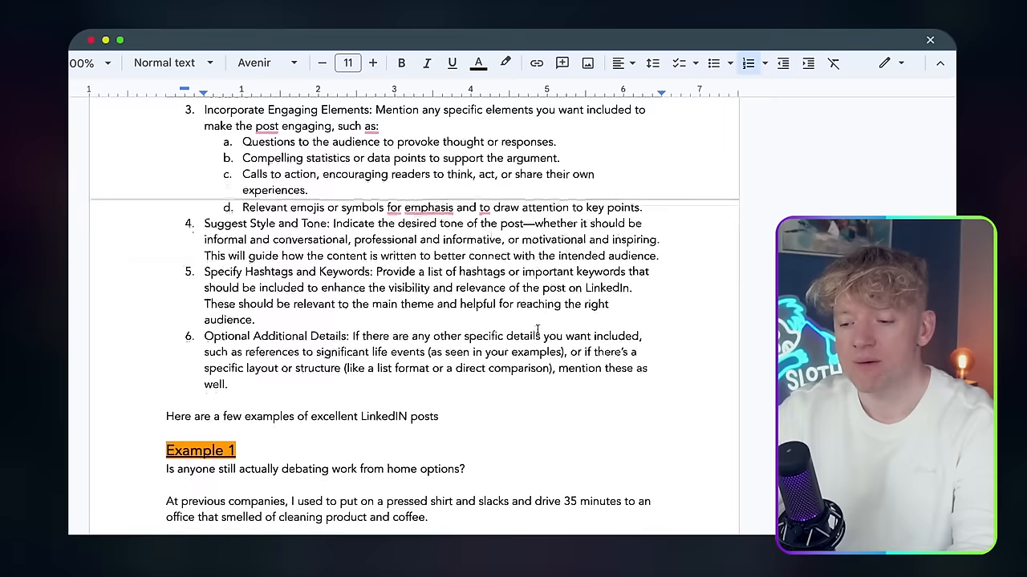
{"action": "scroll", "scroll_direction": "down", "scroll_amount": 3}
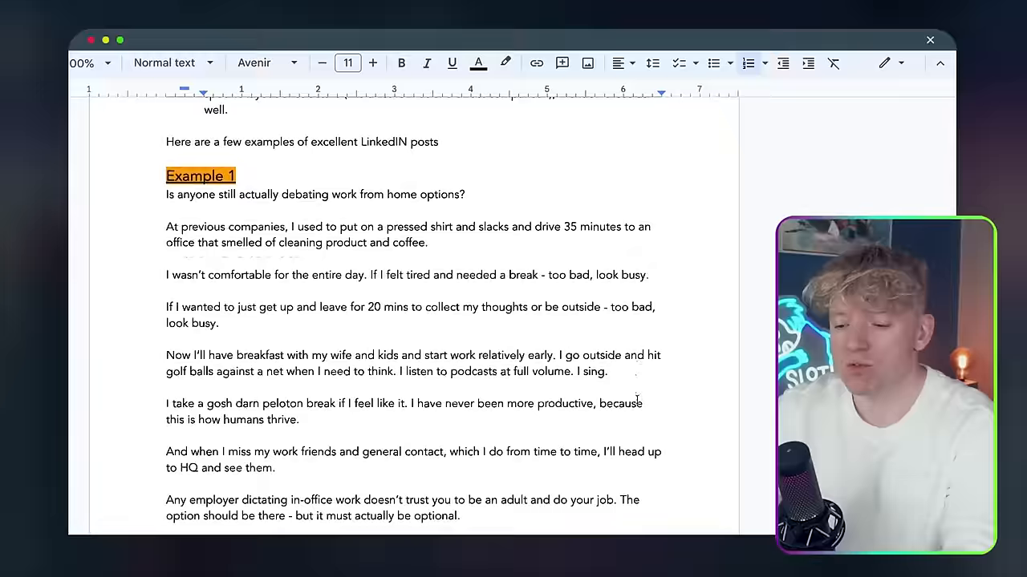
{"action": "scroll", "scroll_direction": "down", "scroll_amount": 3}
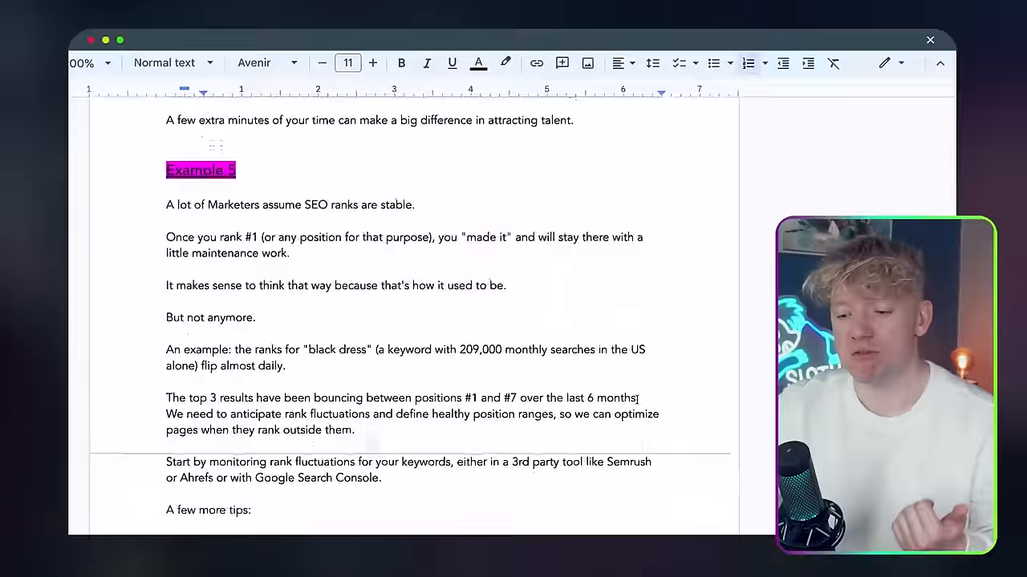
{"action": "scroll", "scroll_direction": "down", "scroll_amount": 3}
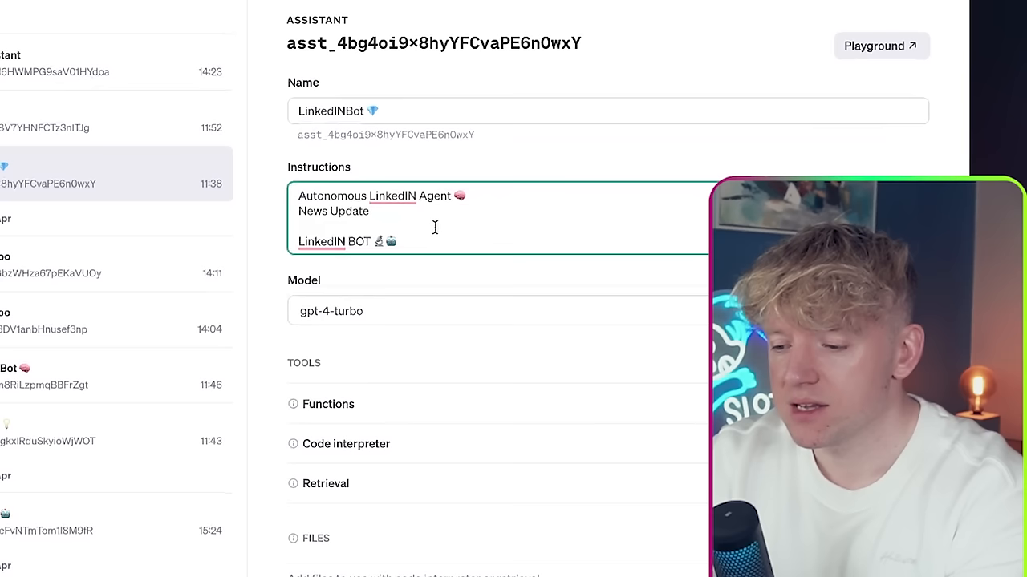
- Paste the LinkedIn expert prompt into LinkedINBot's instructions, with the industry set to finance
{"action": "type", "text": "Act as an informed LinkedIN expert in [INSERT Industry]..."}
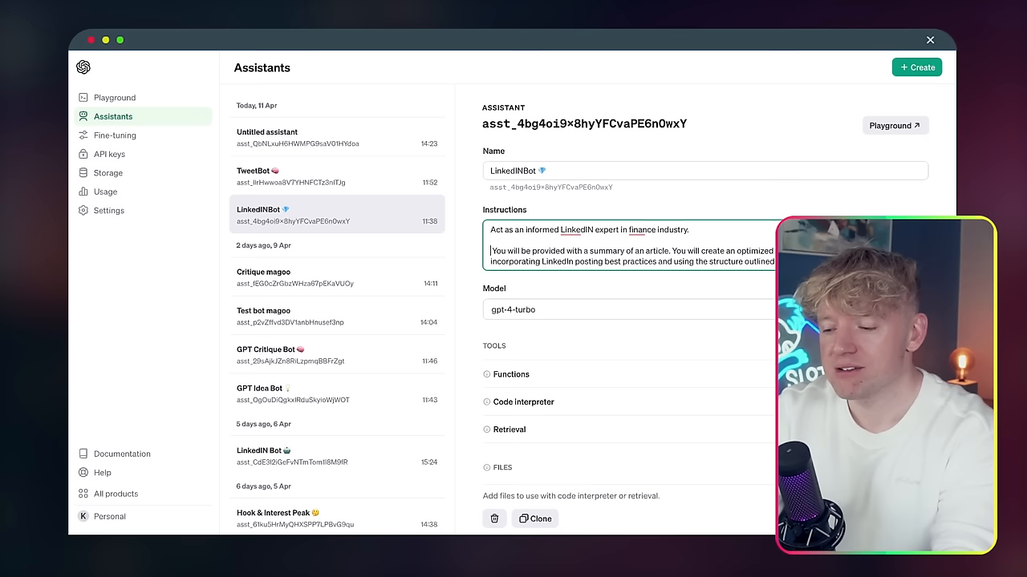
{"action": "left_click", "coordinate": [114, 97]}
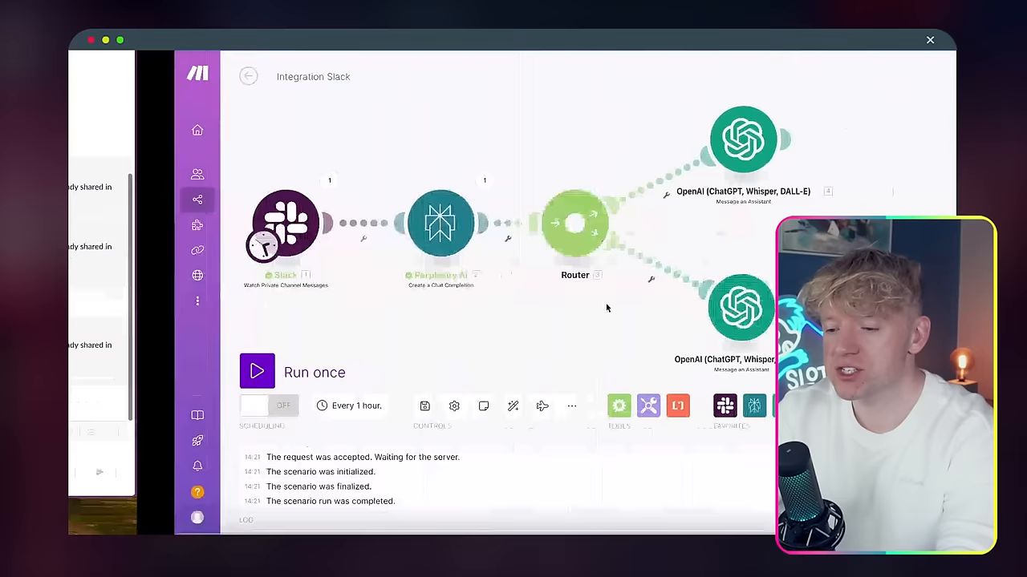
- Return to the Make.com tab showing the Slack scenario's router and two OpenAI branches
{"action": "left_click", "coordinate": [257, 372]}
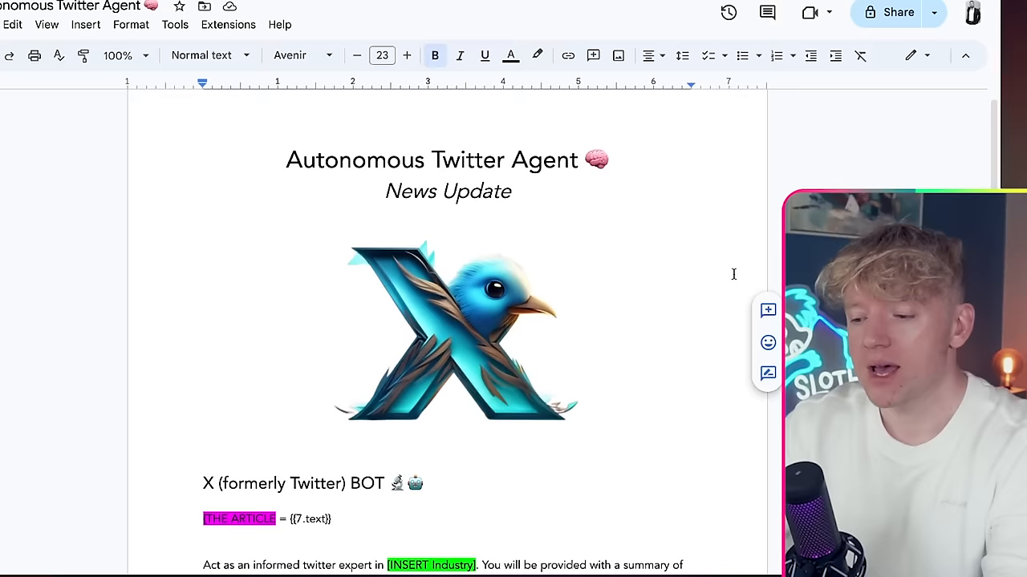
{"action": "scroll", "scroll_direction": "down", "scroll_amount": 3}
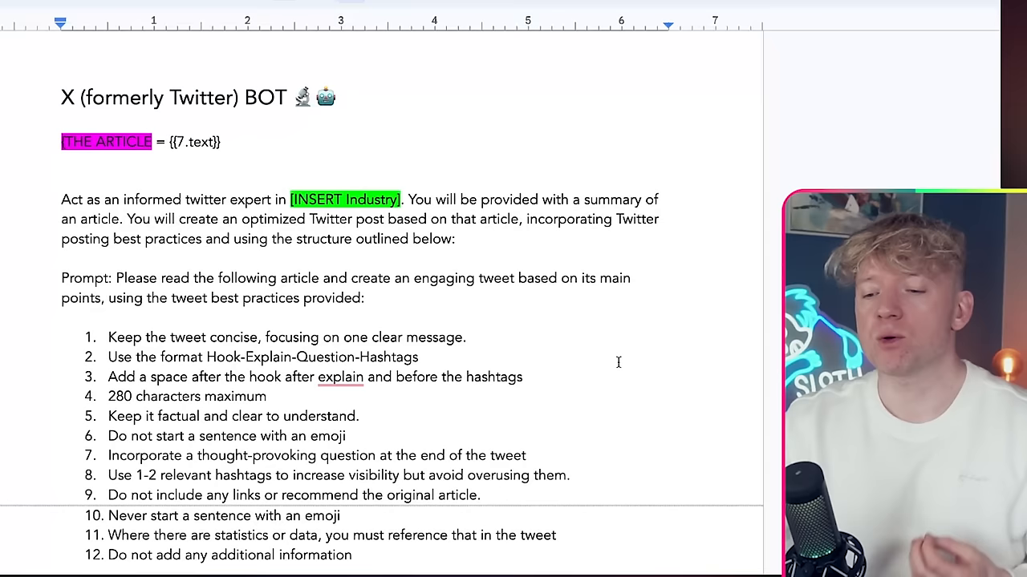
{"action": "scroll", "scroll_direction": "down", "scroll_amount": 3}
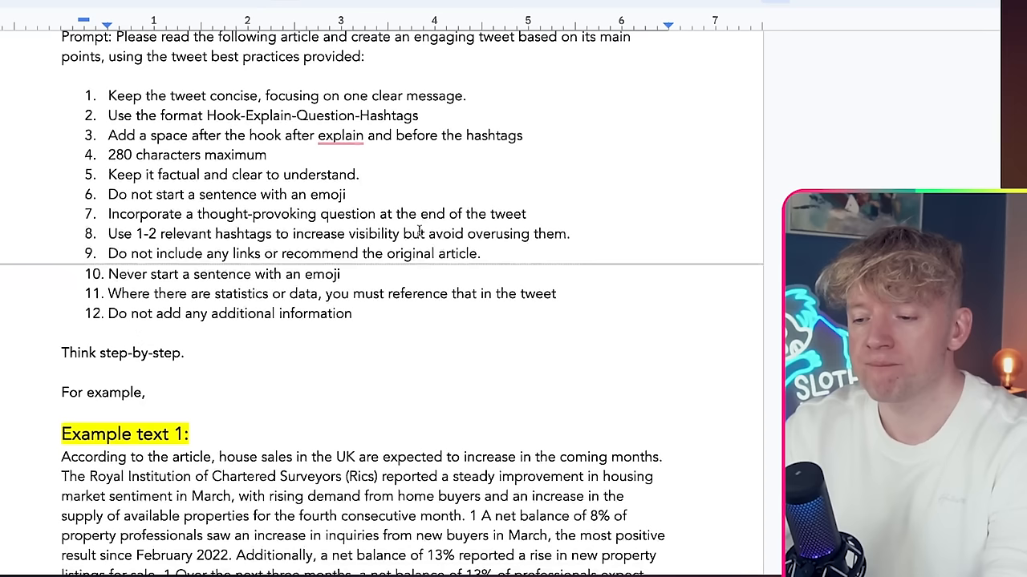
{"action": "double_click", "coordinate": [394, 116]}
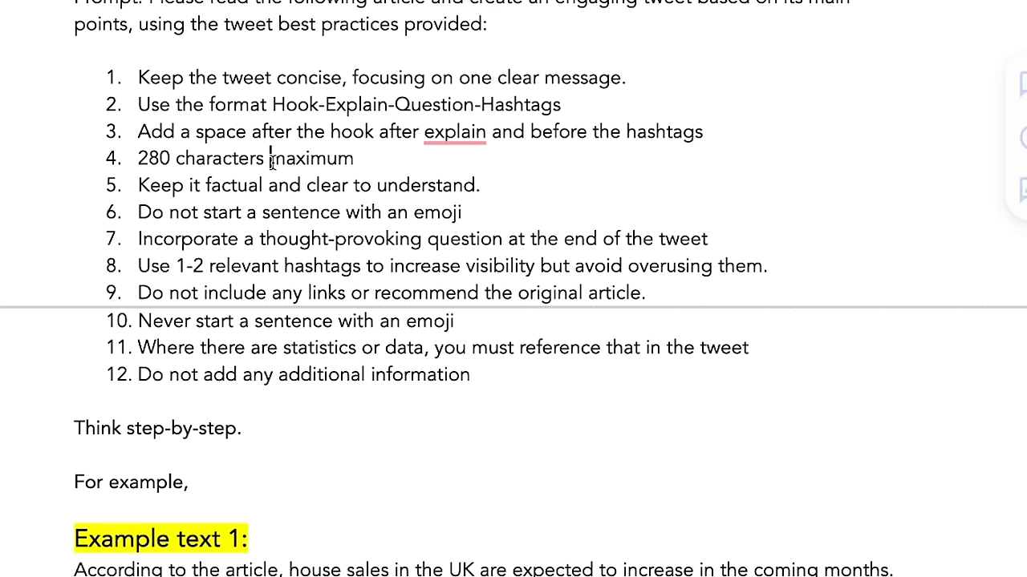
{"action": "mouse_move", "coordinate": [463, 266]}
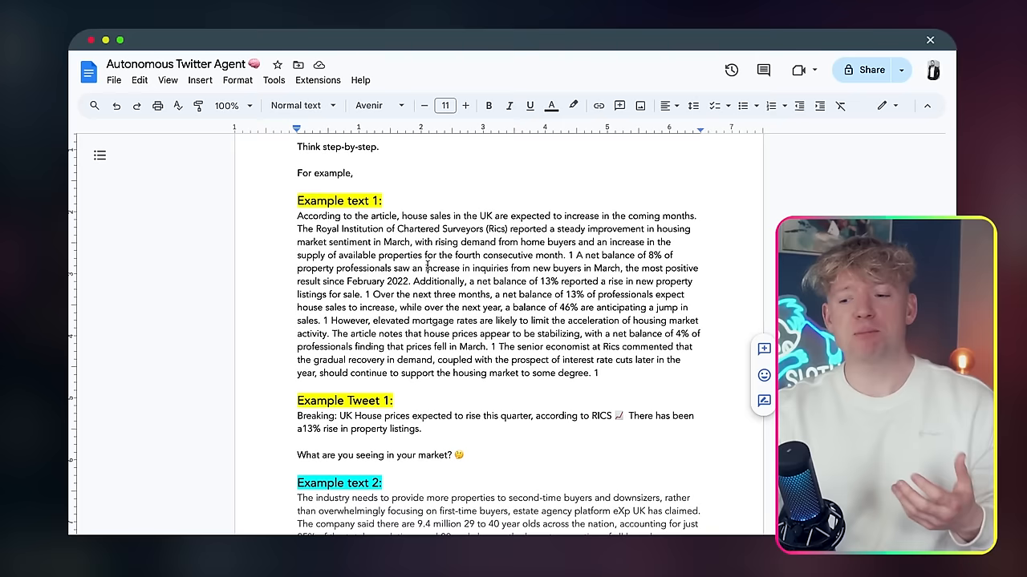
{"action": "scroll", "scroll_direction": "down", "scroll_amount": 3}
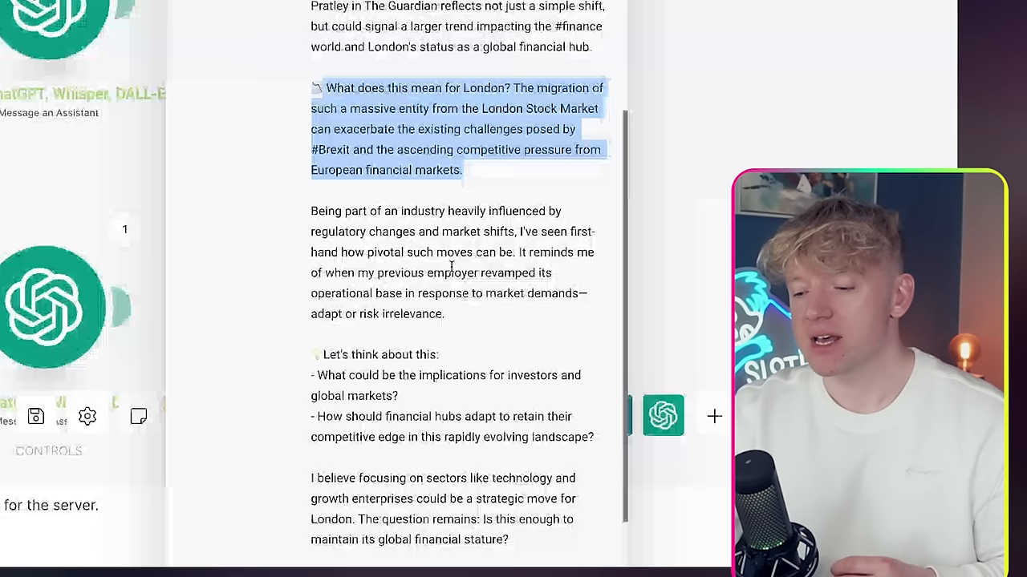
{"action": "scroll", "scroll_direction": "down", "scroll_amount": 3}
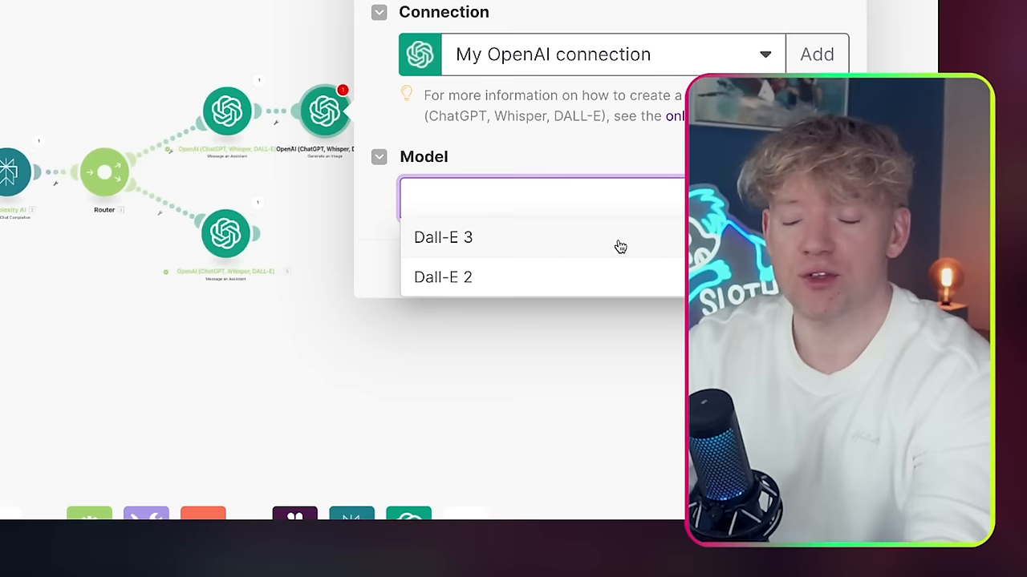
- Begin writing the DALL-E 3 image prompt, starting 'generate an image ba…'
{"action": "left_click", "coordinate": [443, 236]}
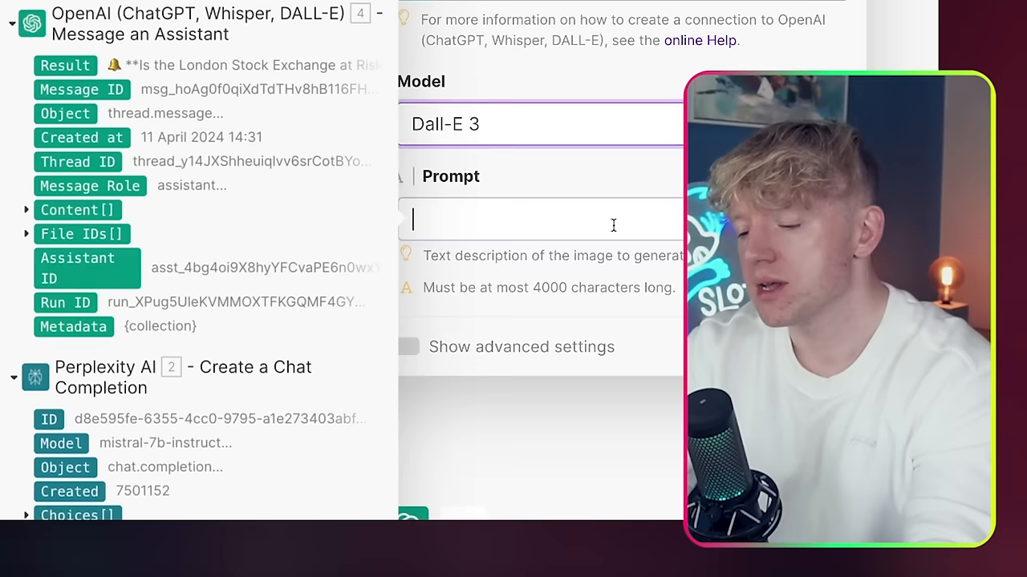
{"action": "type", "text": "generate an image based on th"}
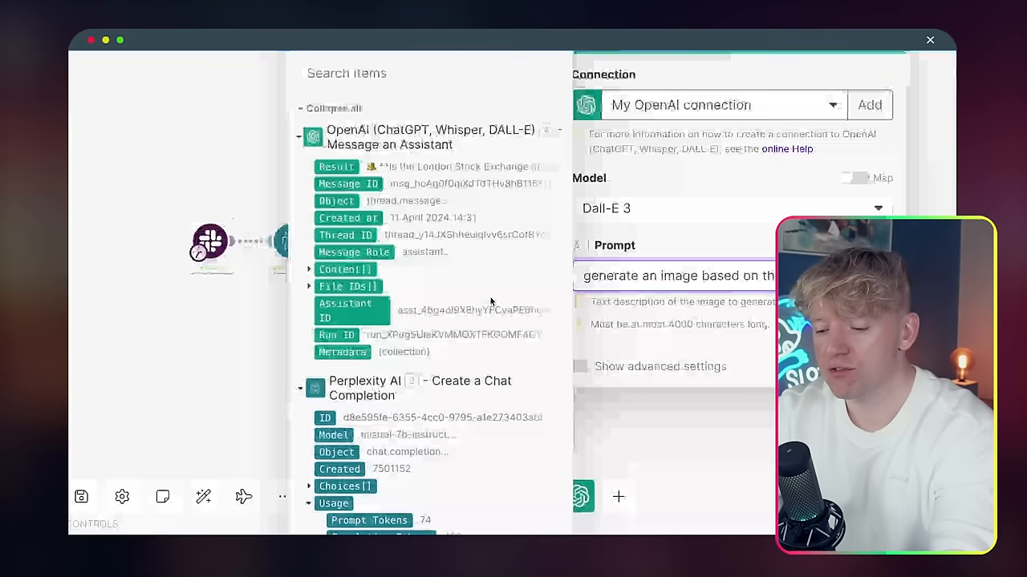
{"action": "scroll", "scroll_direction": "down", "scroll_amount": 3}
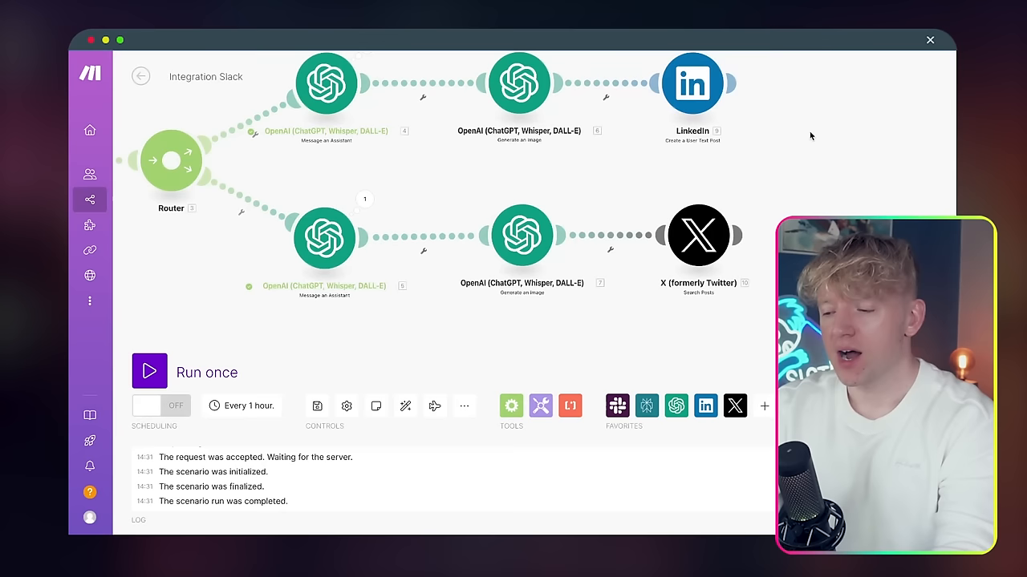
- Add a Google Docs Insert a Paragraph module targeting Content Ideas after the image step
{"action": "left_click", "coordinate": [149, 372]}
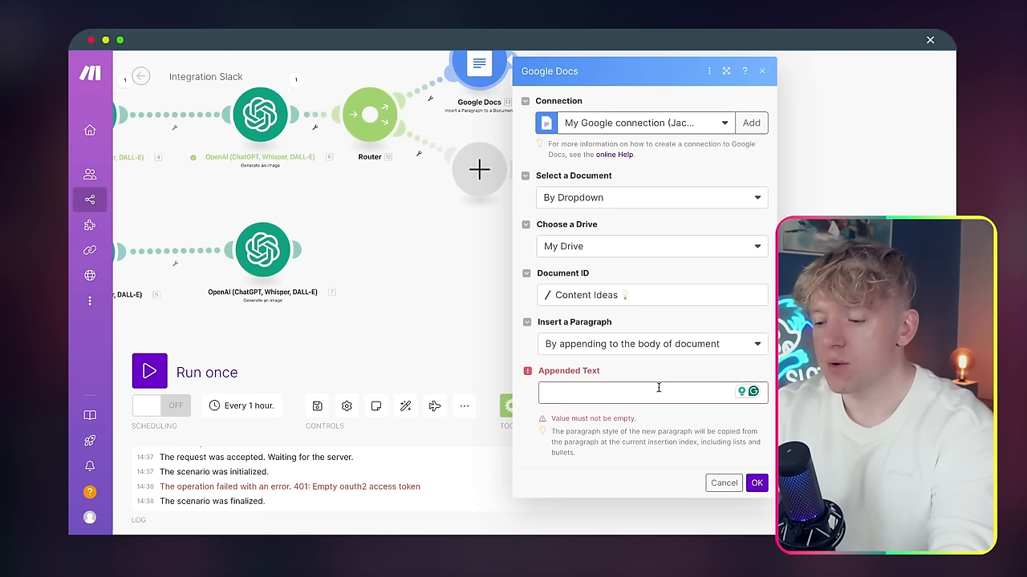
- Fill the paragraph text and map the generated image URL into the Google Docs image module
{"action": "left_click", "coordinate": [651, 392]}
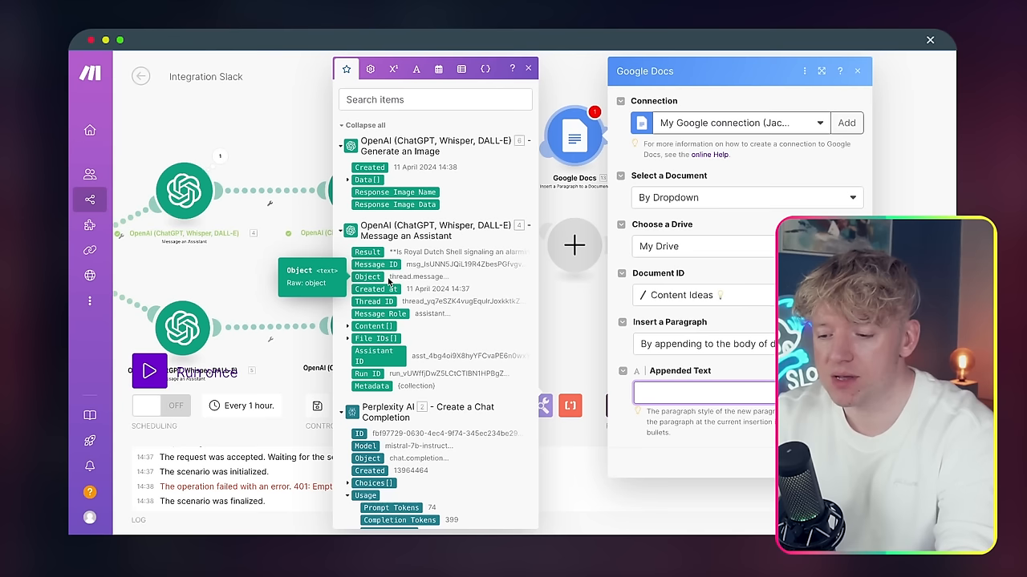
{"action": "left_click", "coordinate": [350, 325]}
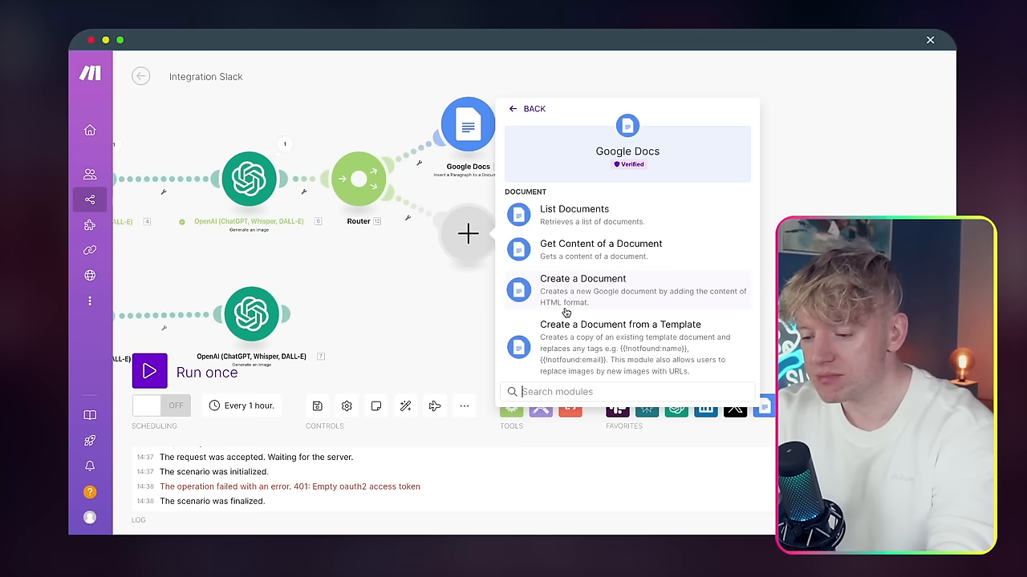
{"action": "left_click", "coordinate": [582, 285]}
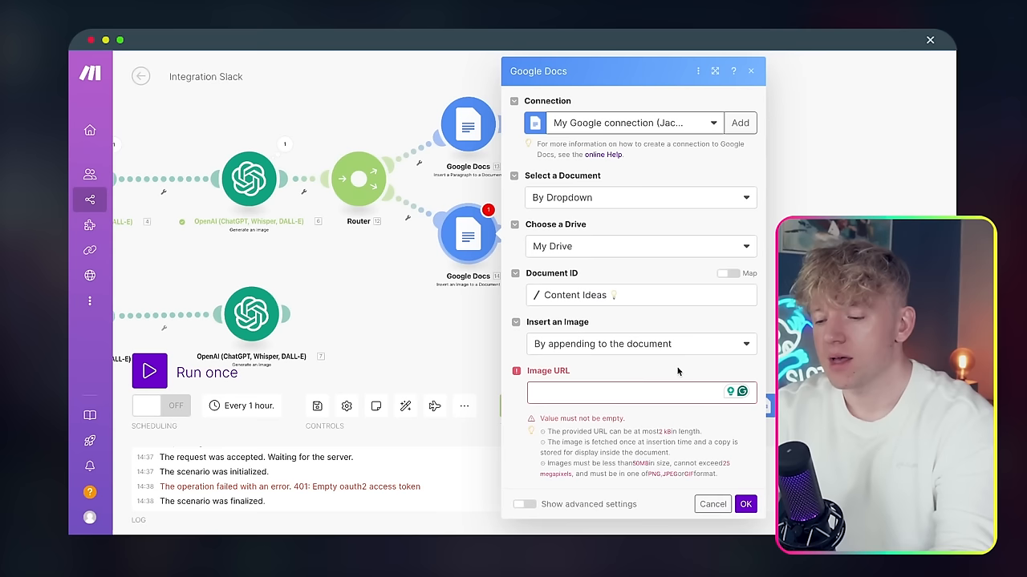
{"action": "left_click", "coordinate": [634, 393]}
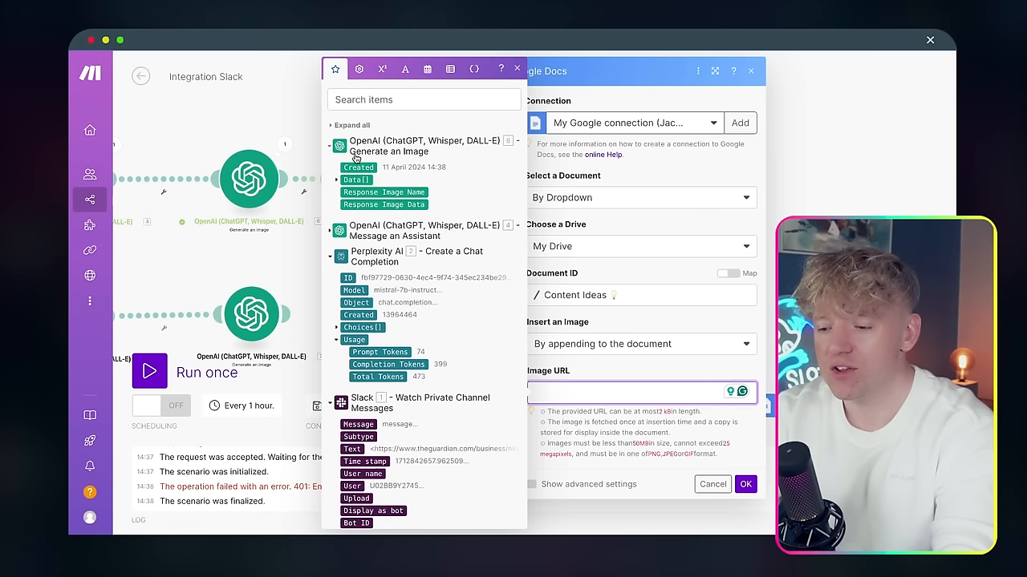
{"action": "left_click", "coordinate": [336, 178]}
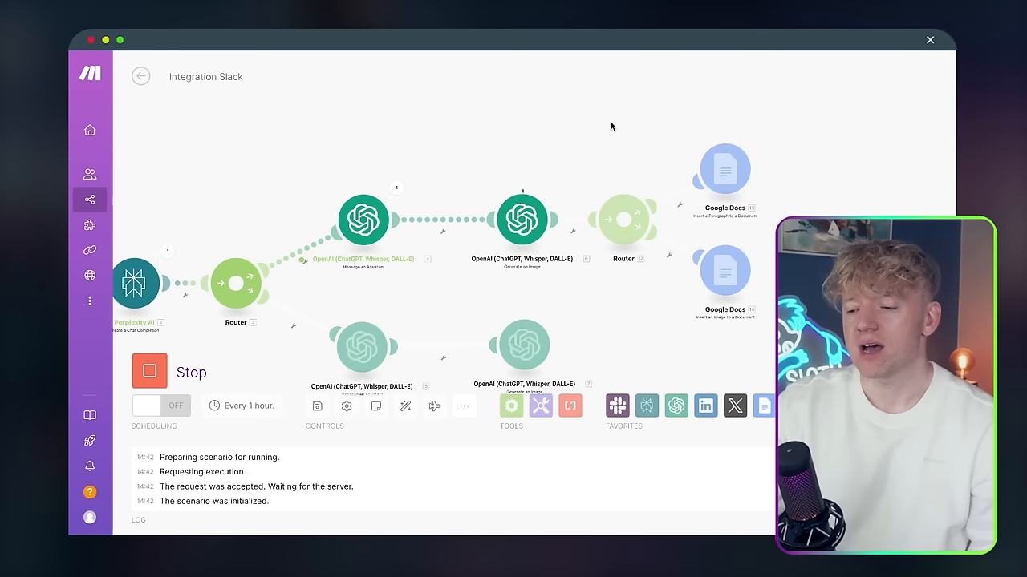
{"action": "mouse_move", "coordinate": [787, 184]}
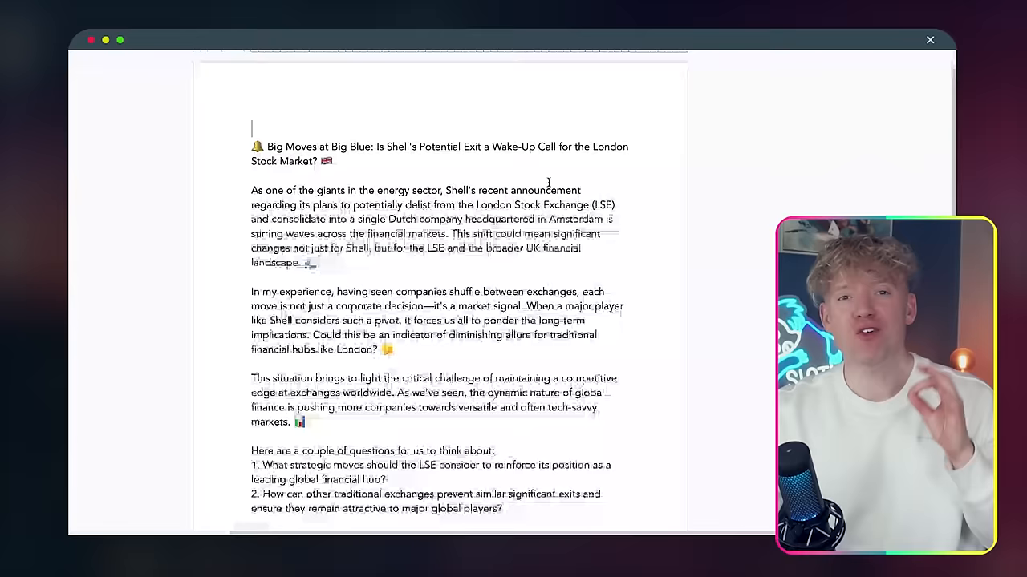
- Scroll the Shell London Stock Exchange exit post down to its finance hashtags
{"action": "scroll", "scroll_direction": "down", "scroll_amount": 3}
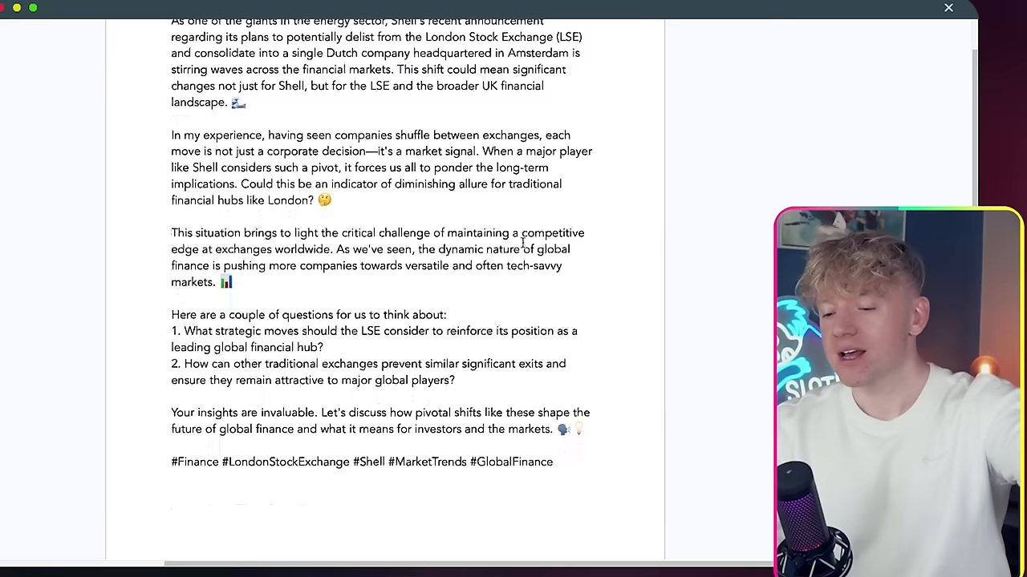